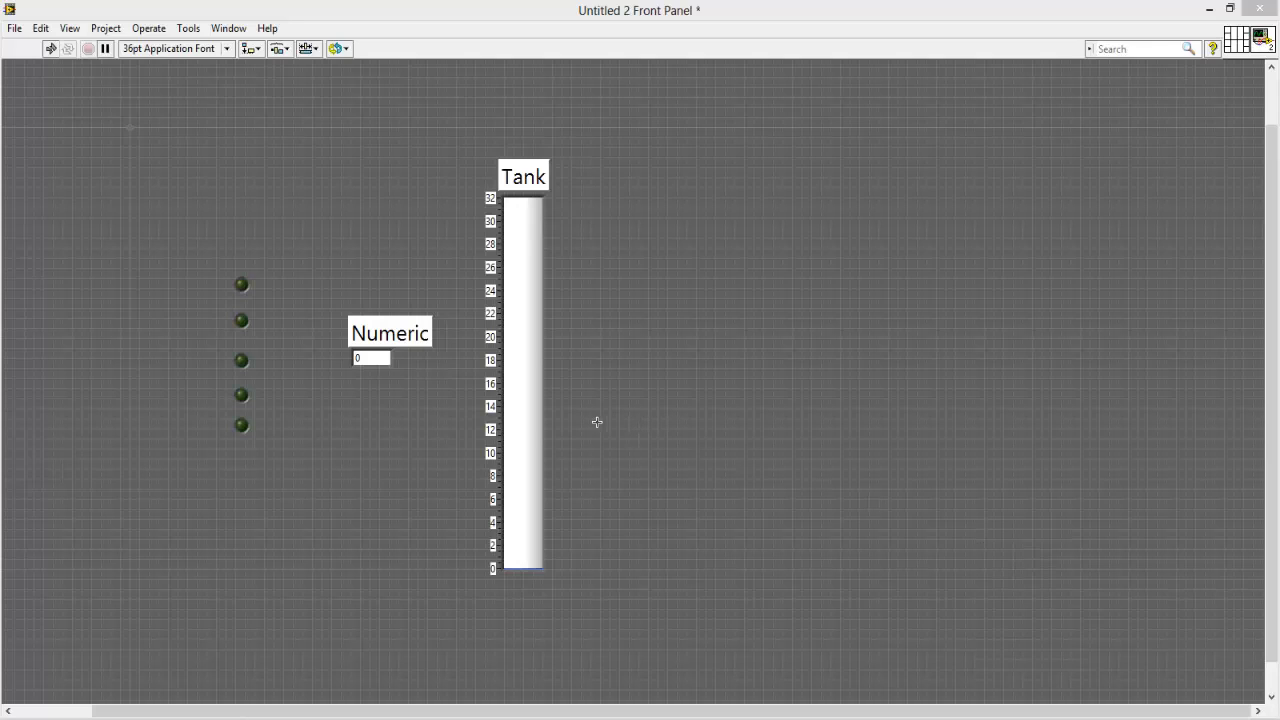
mouse_move(462, 298)
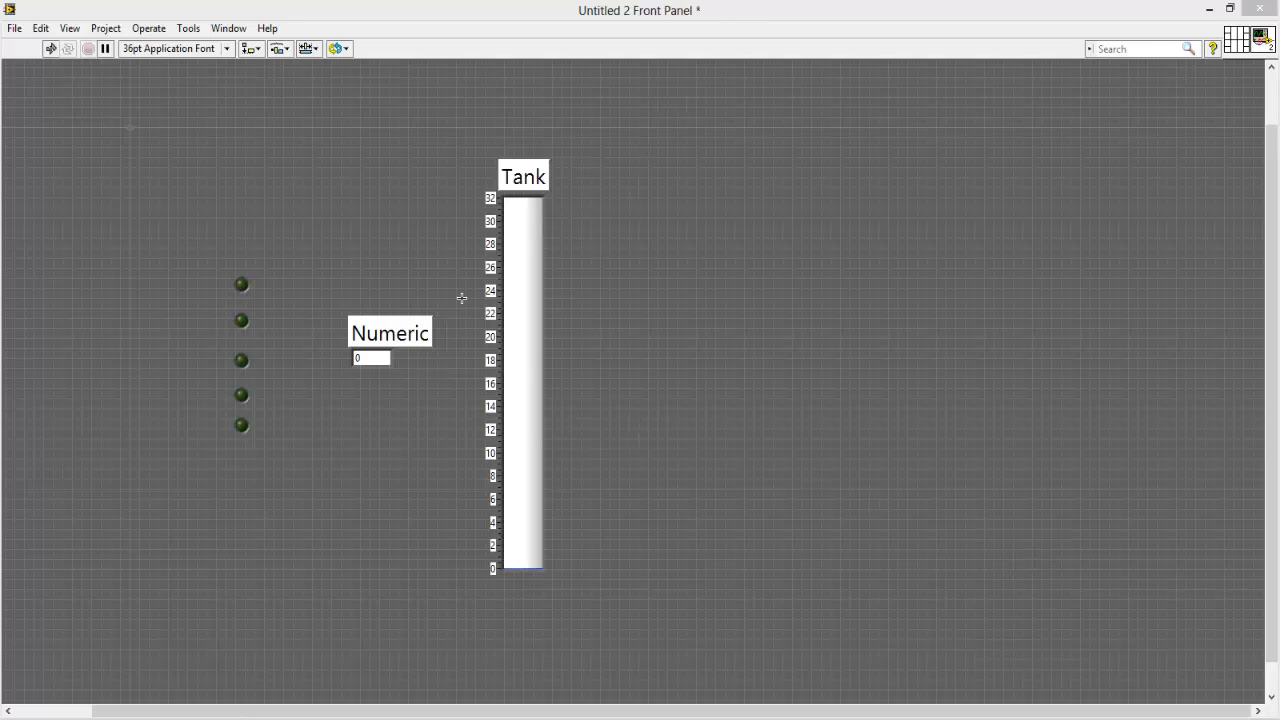
mouse_move(470, 280)
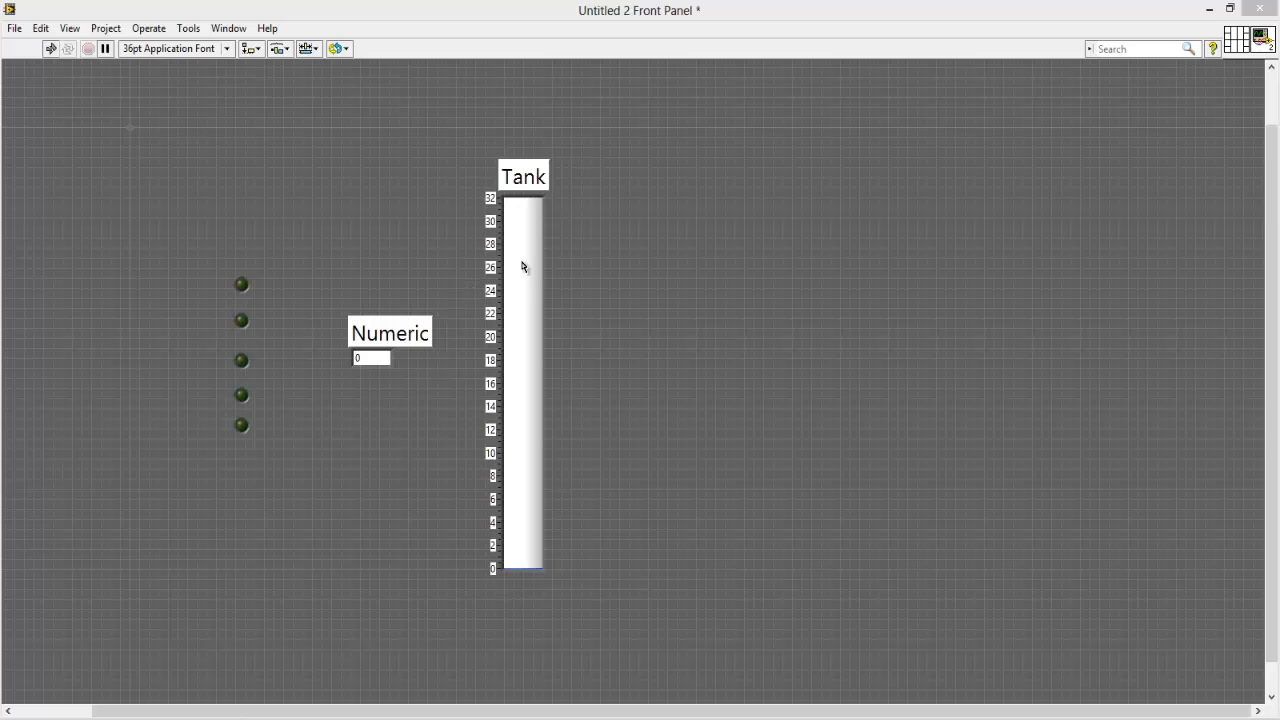
mouse_move(292, 488)
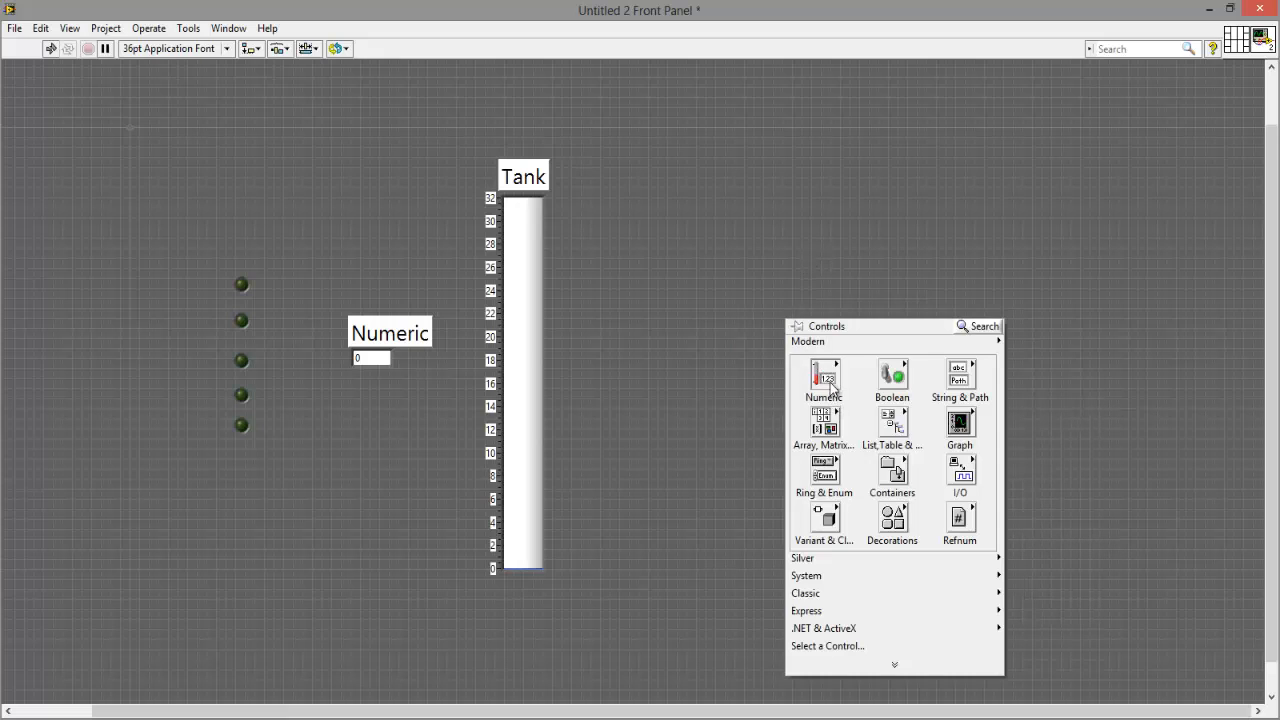
Step: Show the Modern » Numeric subpalette of front-panel controls and indicators
click(824, 378)
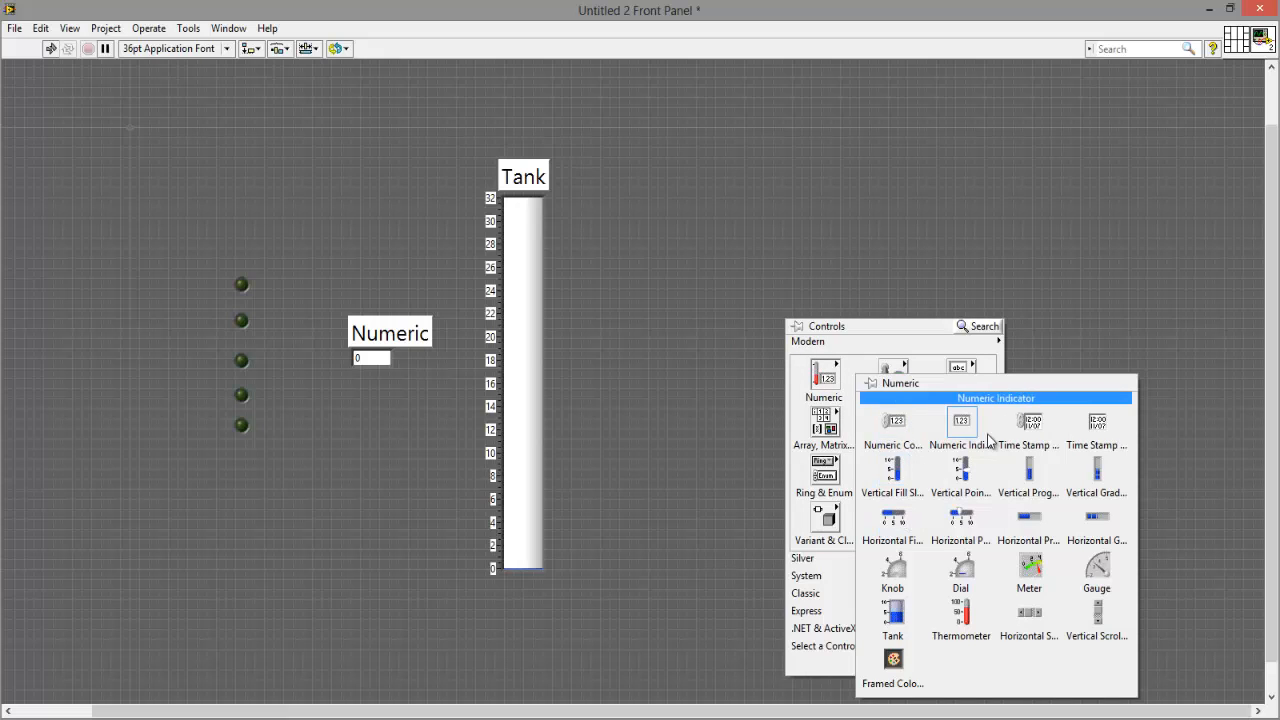
mouse_move(962, 432)
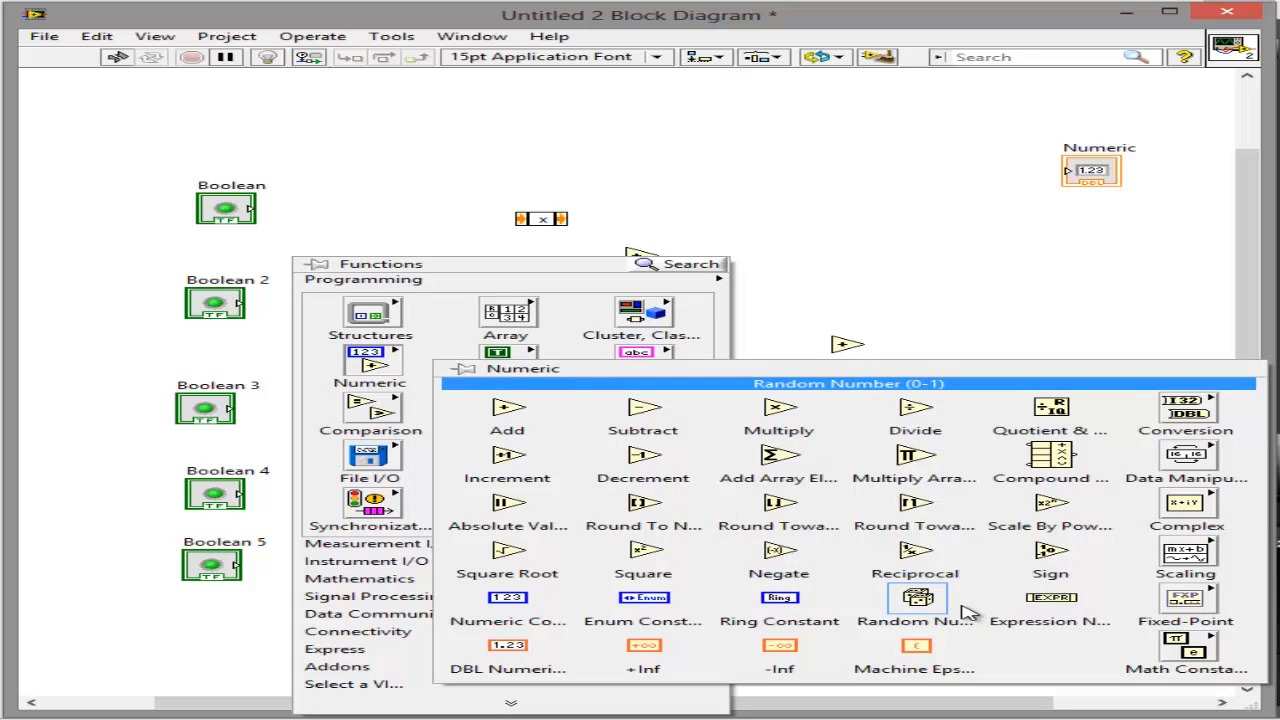
mouse_move(644, 502)
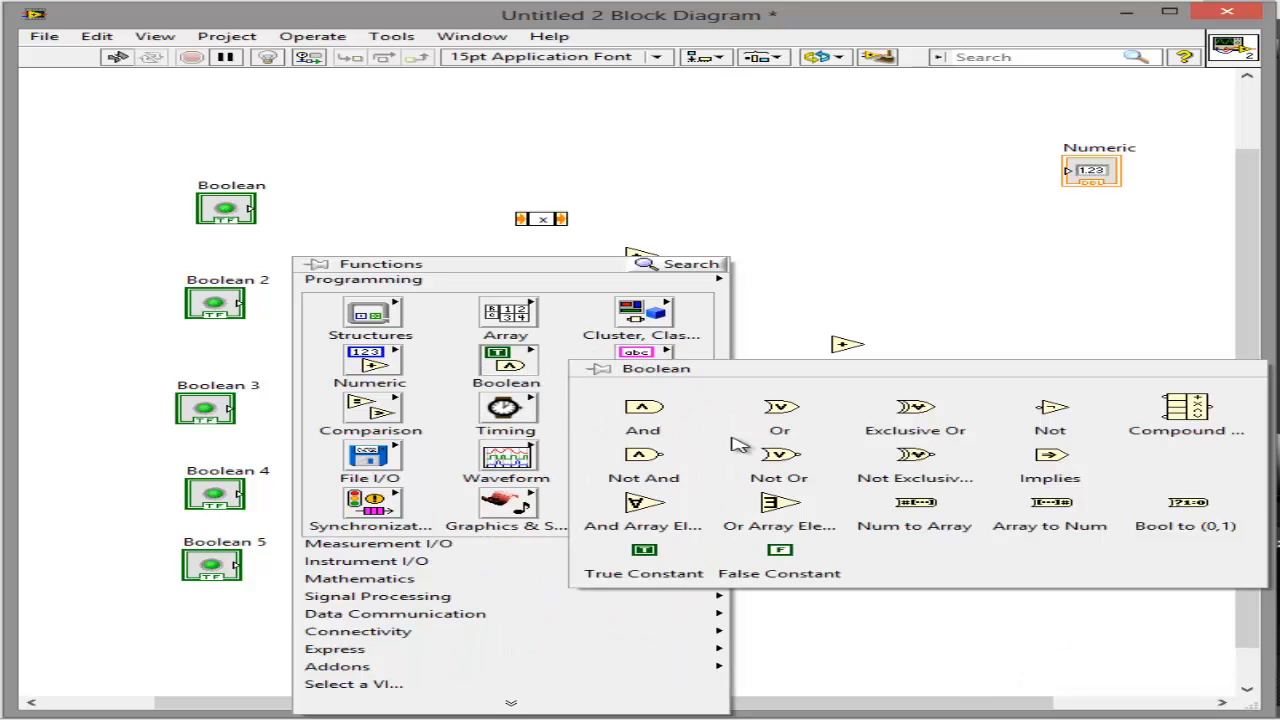
mouse_move(1188, 504)
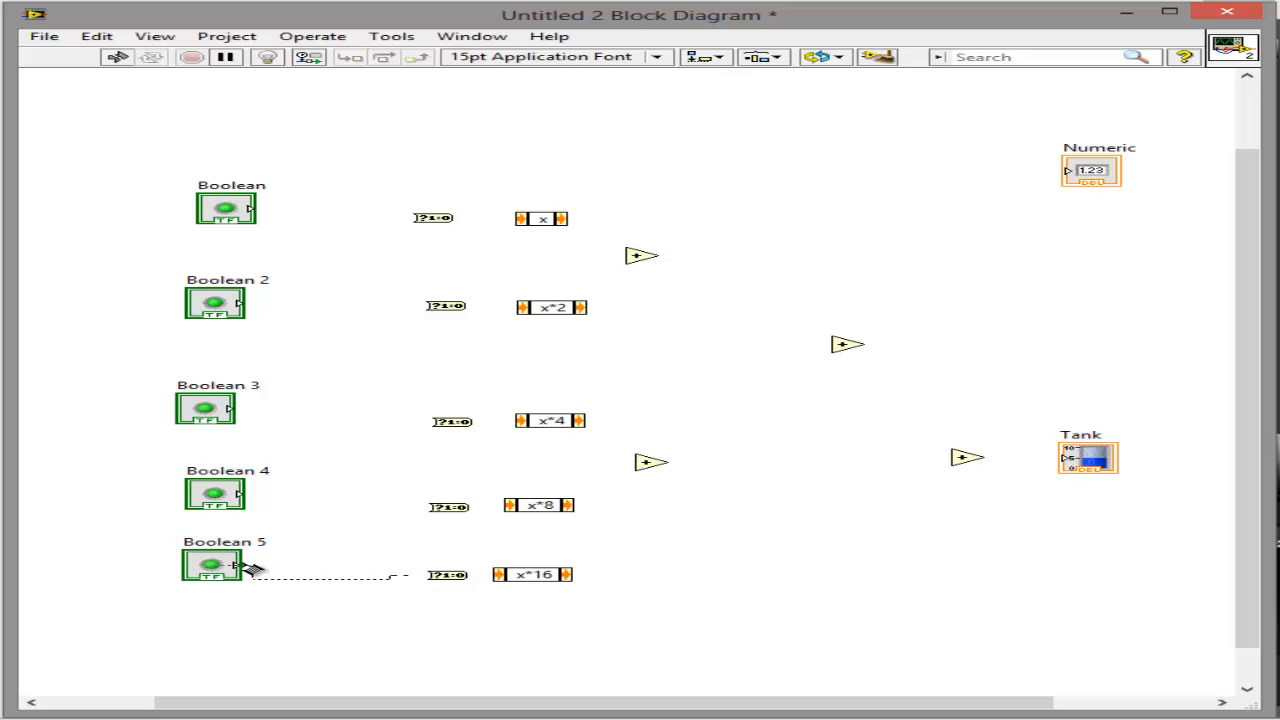
Step: Wire Boolean 5 to its 0/1 conversion and the final sum to the Tank indicator
drag(250, 570, 504, 576)
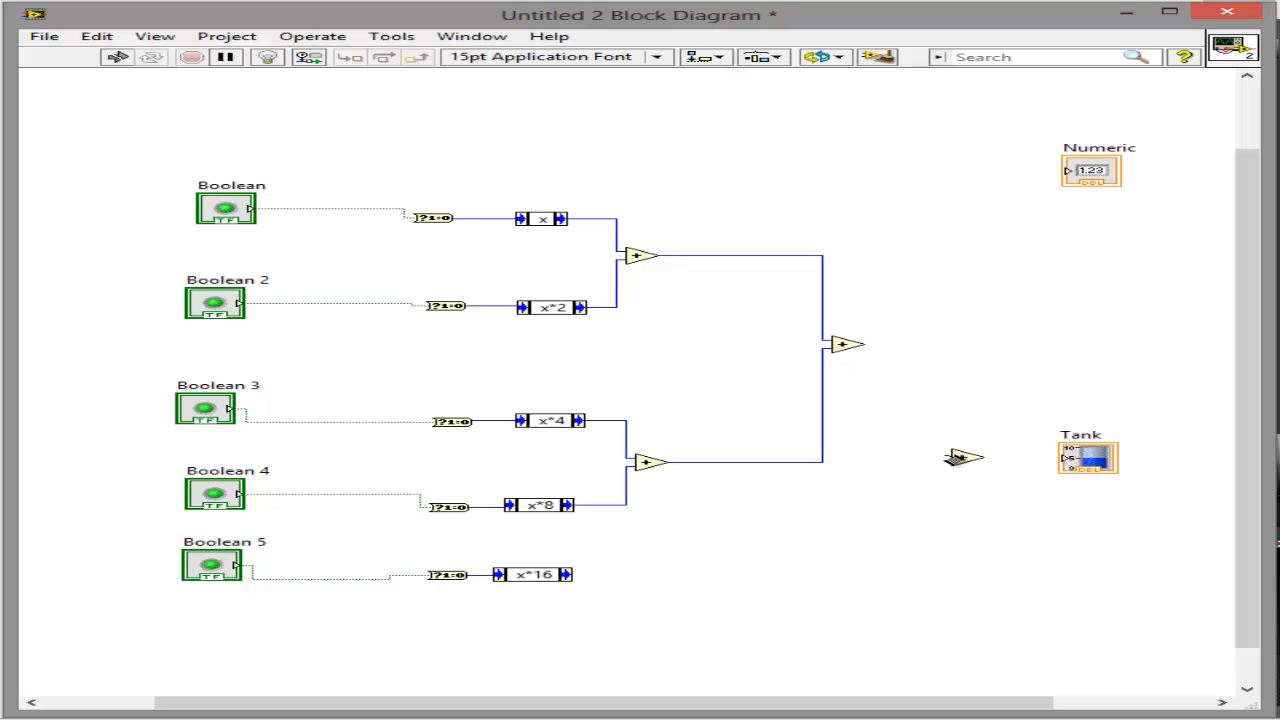
drag(856, 344, 960, 458)
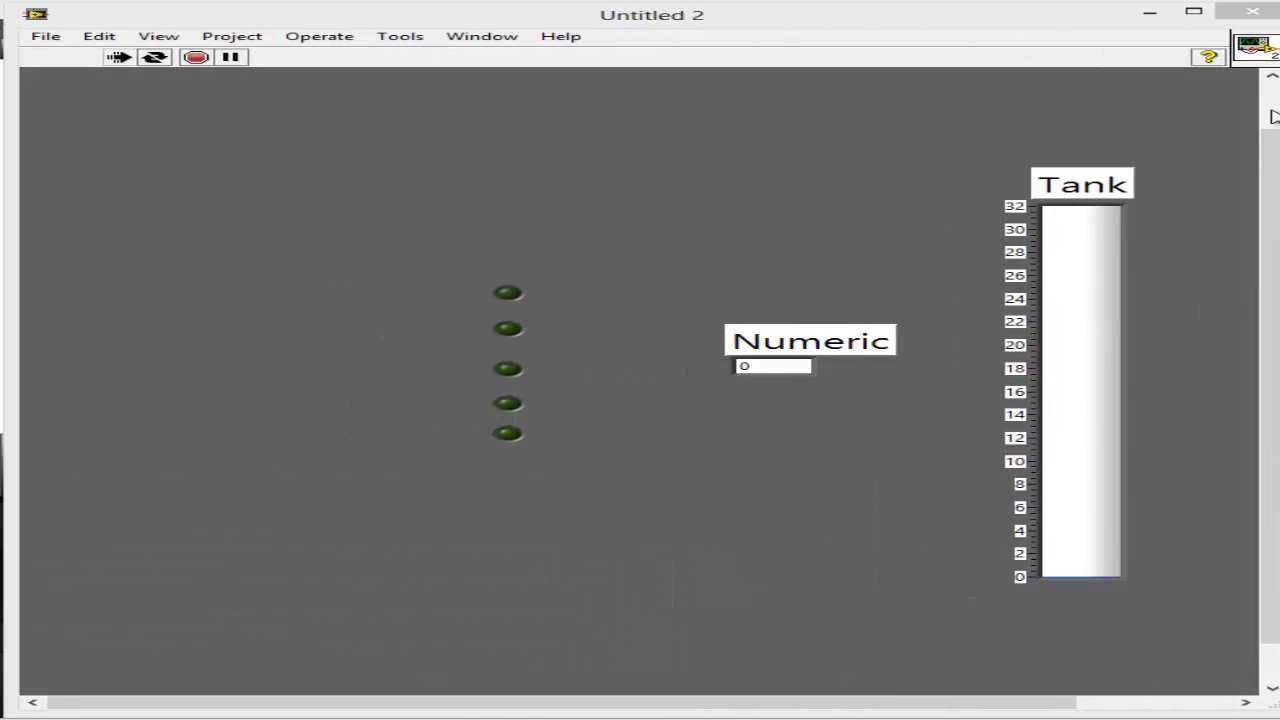
Step: Toggle LED bits to show values like 1, 5 and 7, then switch all off back to 0
click(508, 292)
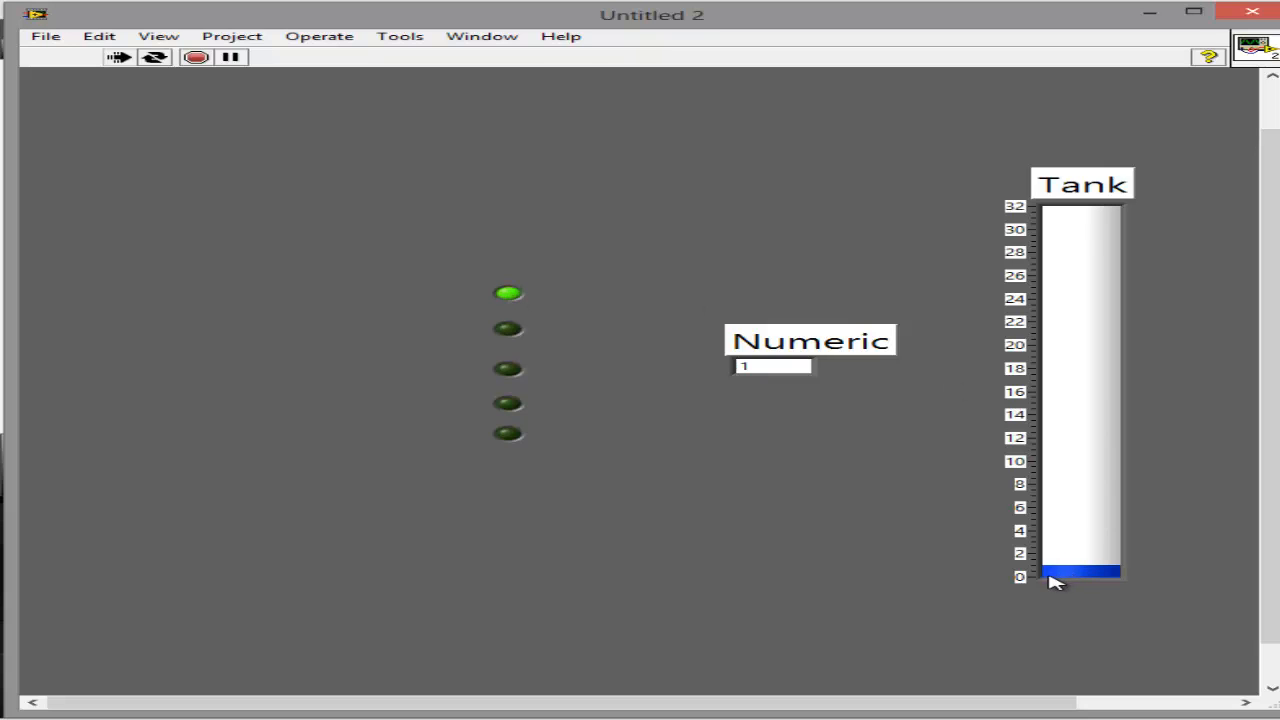
mouse_move(512, 384)
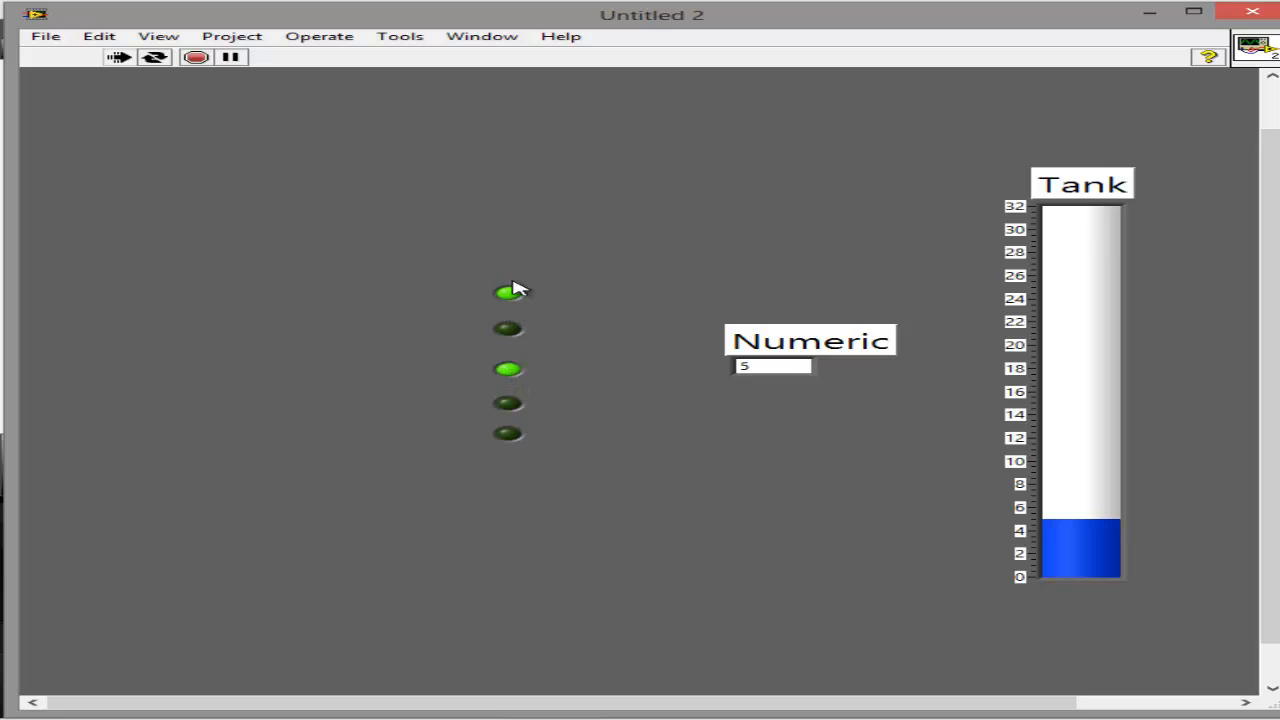
mouse_move(600, 330)
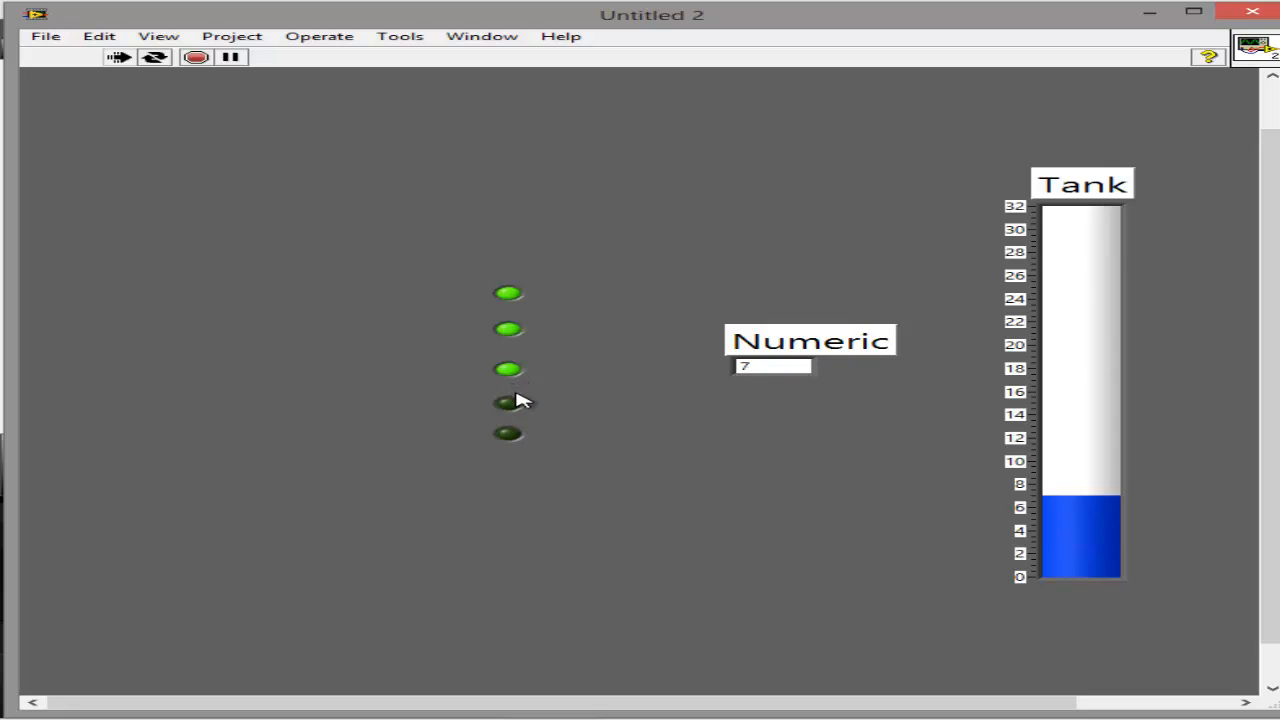
click(508, 404)
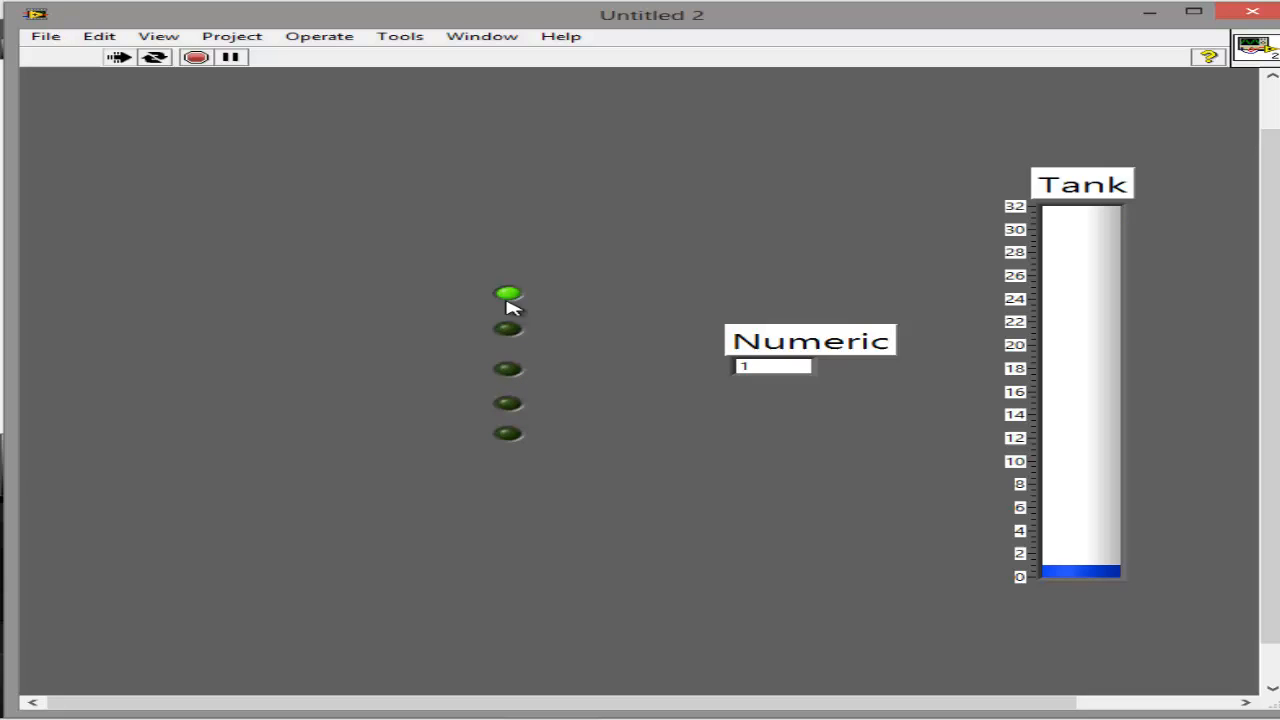
click(508, 292)
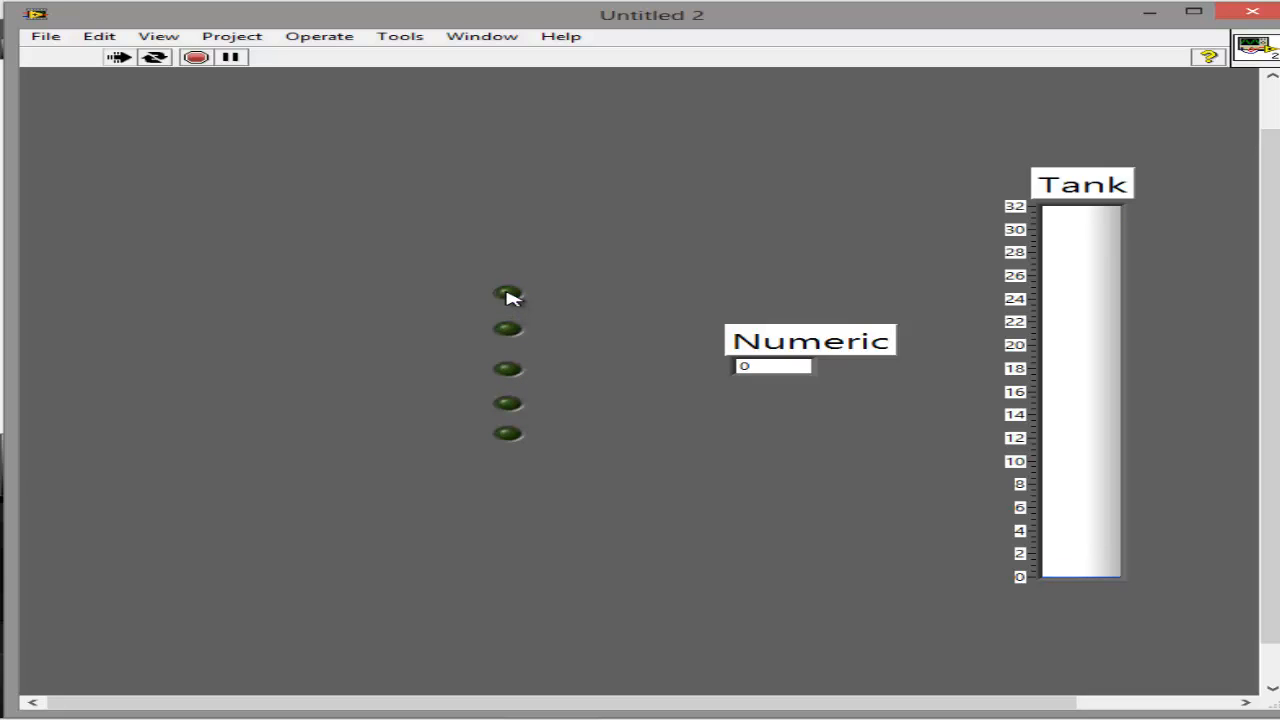